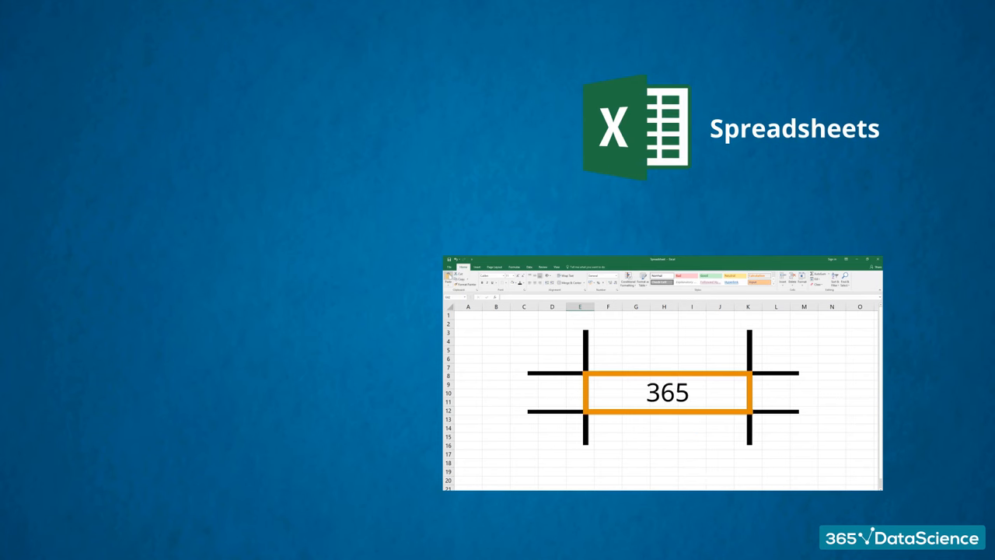
pyautogui.write('string')
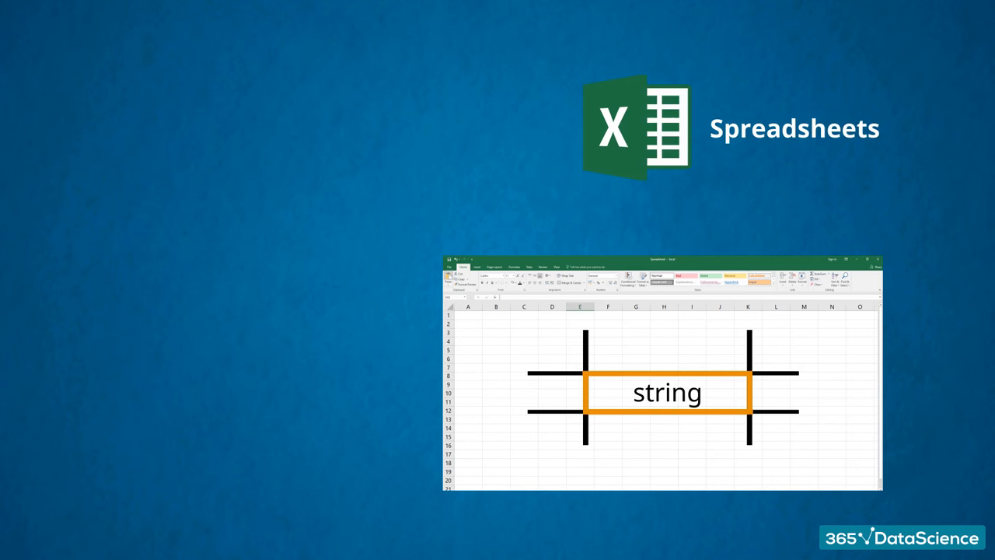